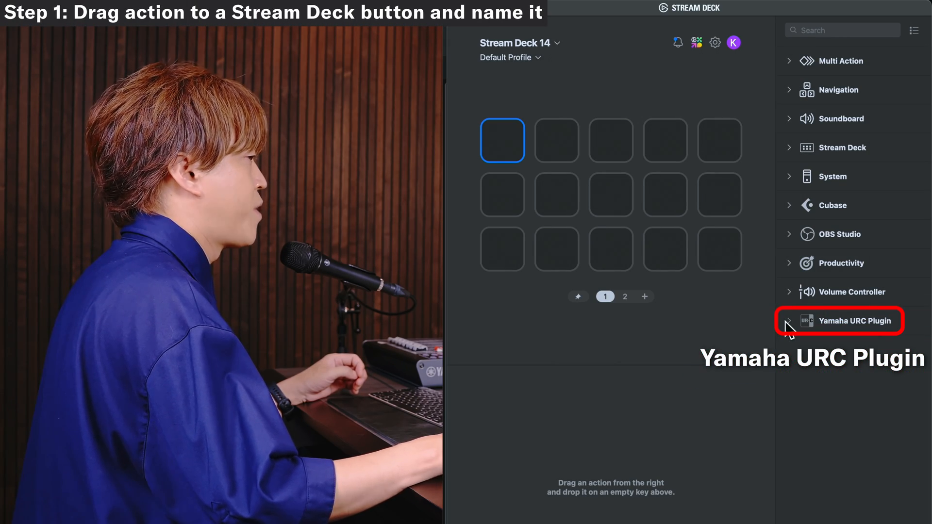
Step: Drop the Yamaha URC Plugin Mute action on the top-left key and title it 'Mic Mute'
left_click(856, 321)
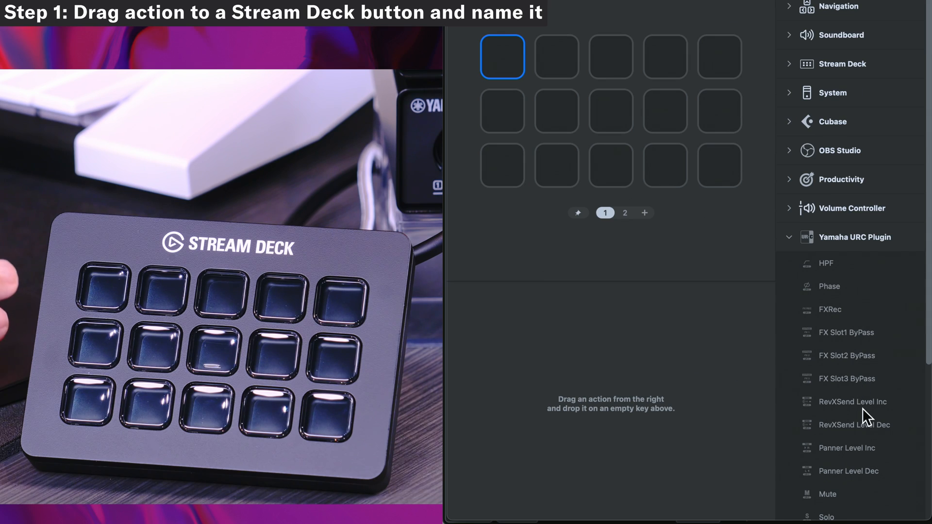
left_click_drag(827, 494, 610, 165)
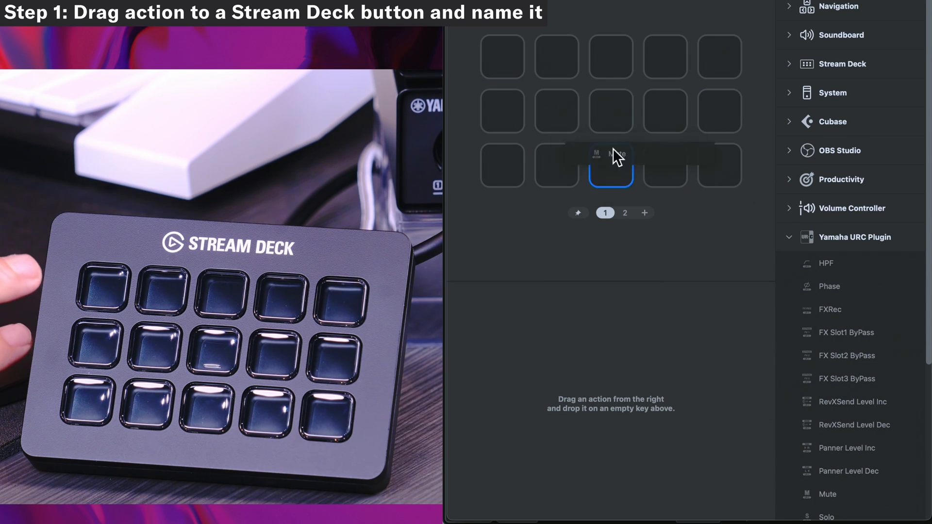
left_click_drag(611, 165, 502, 57)
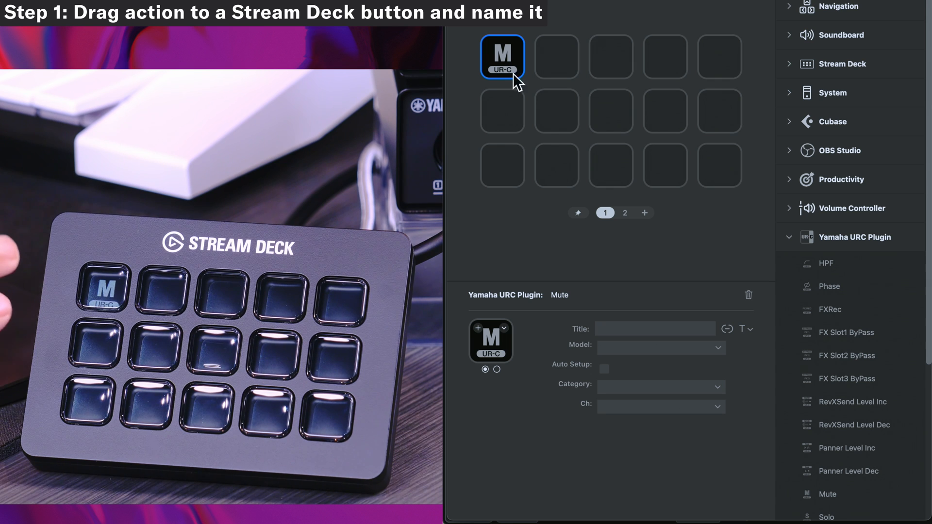
left_click(654, 328)
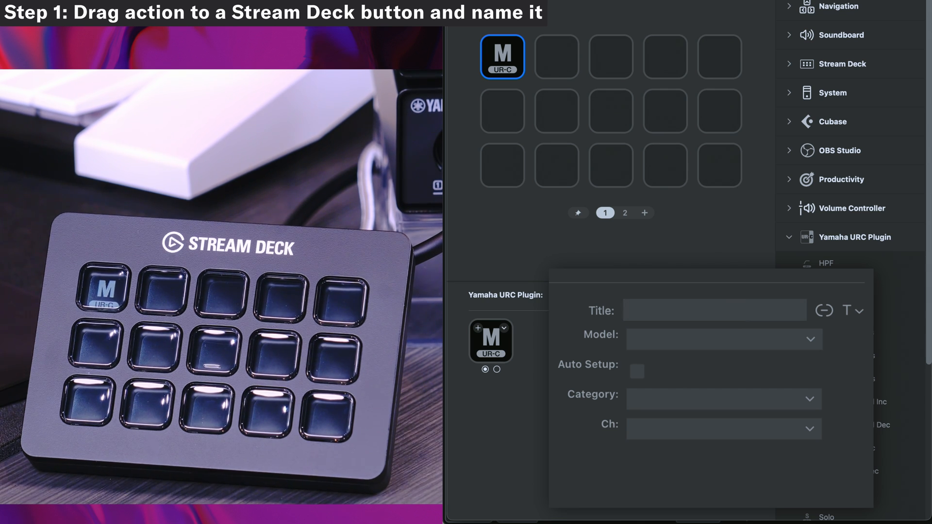
type("M")
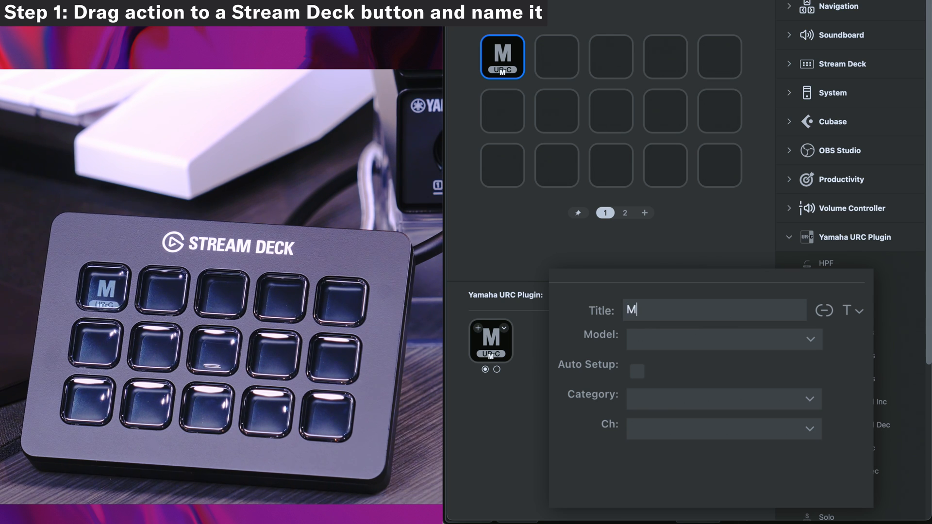
type("ic Mute")
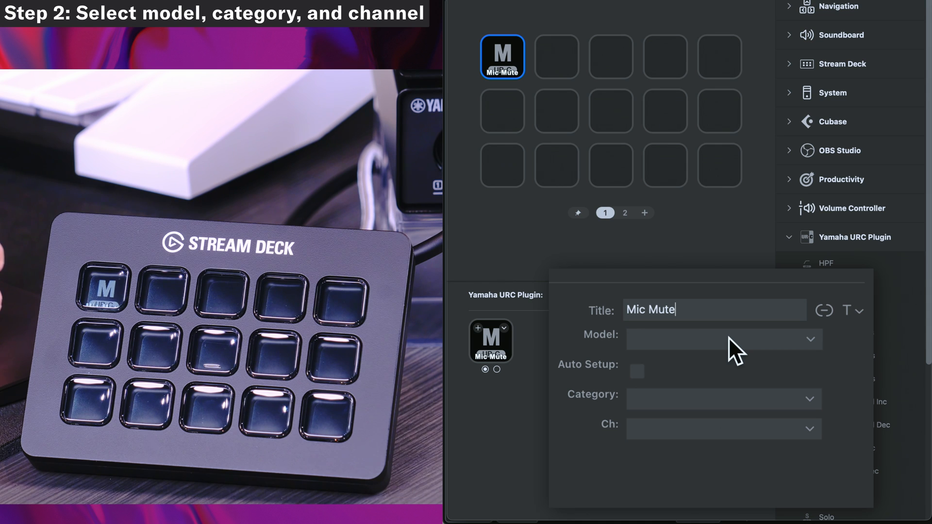
Step: Set the Mic Mute key's model to 44C, category to AnalogInput, and choose its channel
left_click(723, 339)
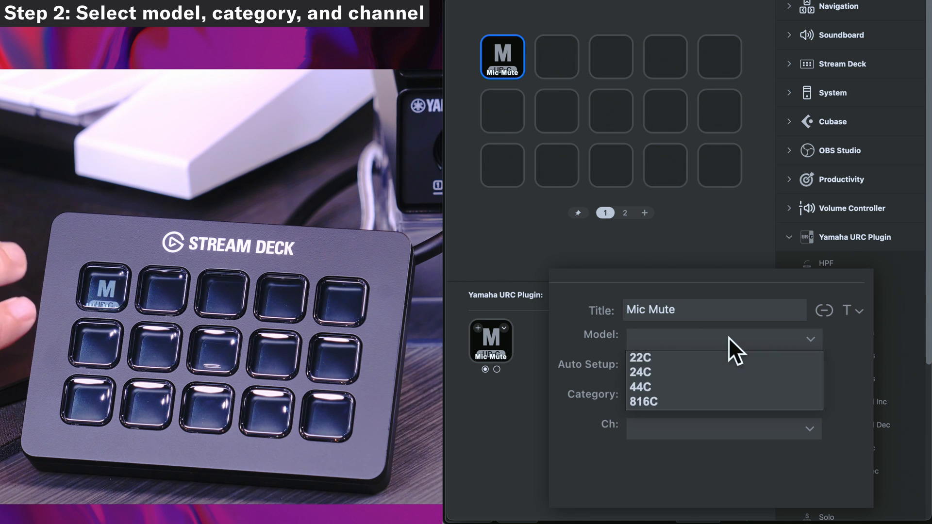
left_click(641, 387)
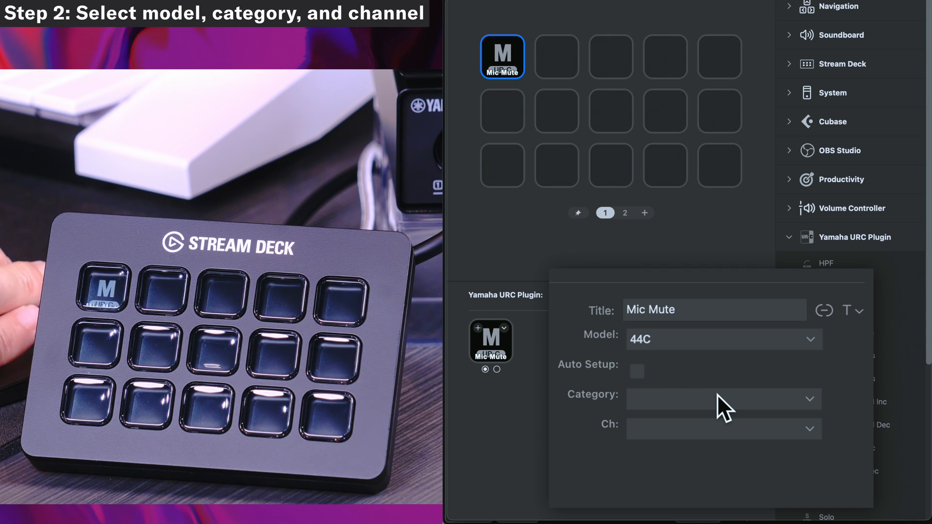
left_click(723, 399)
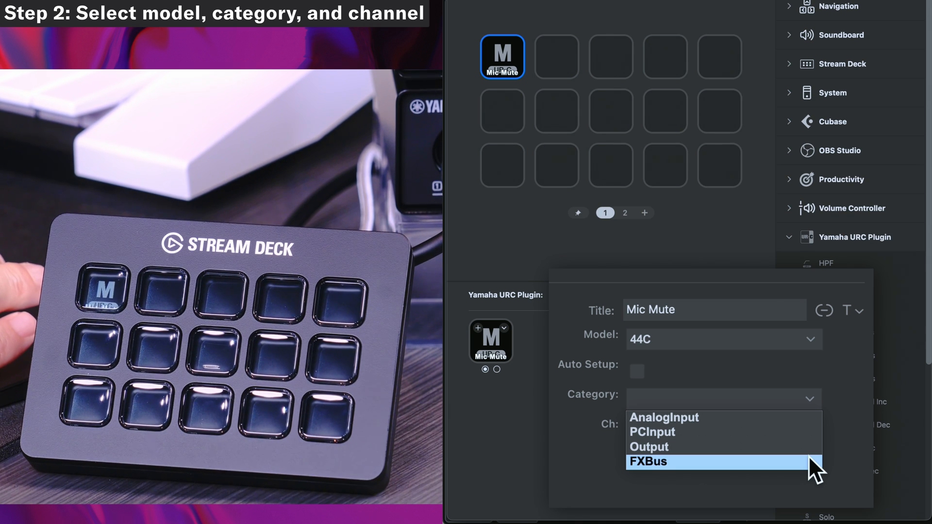
left_click(664, 416)
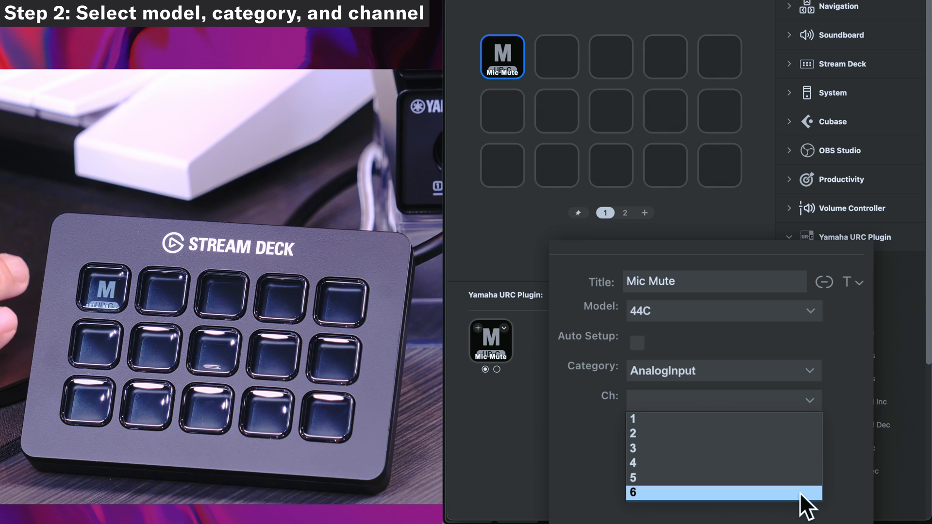
left_click(722, 371)
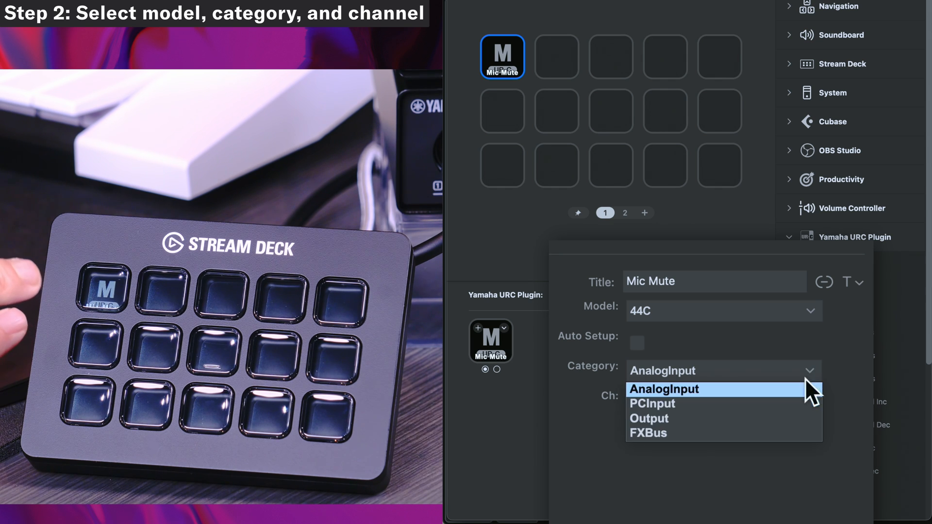
left_click(651, 403)
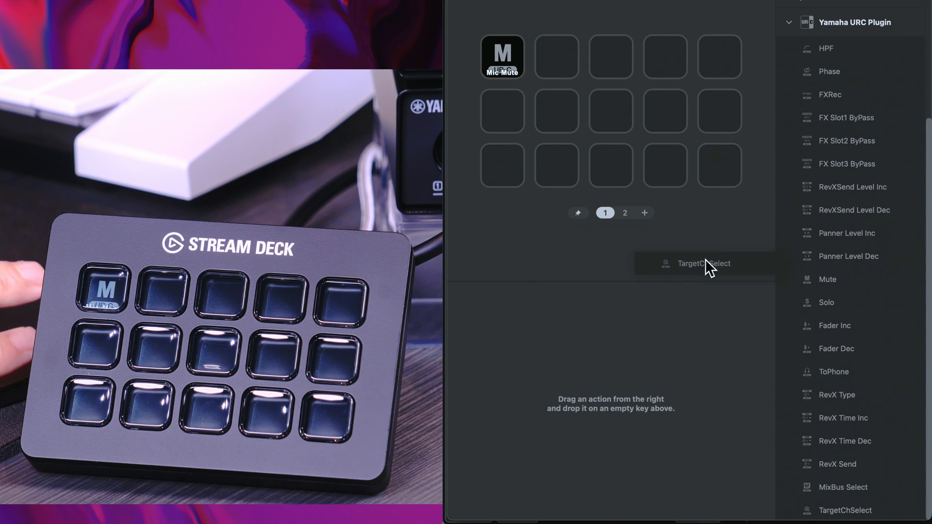
Step: Add a TargetChSelect action to a second-row key and set its model to 44C
left_click_drag(705, 264, 502, 111)
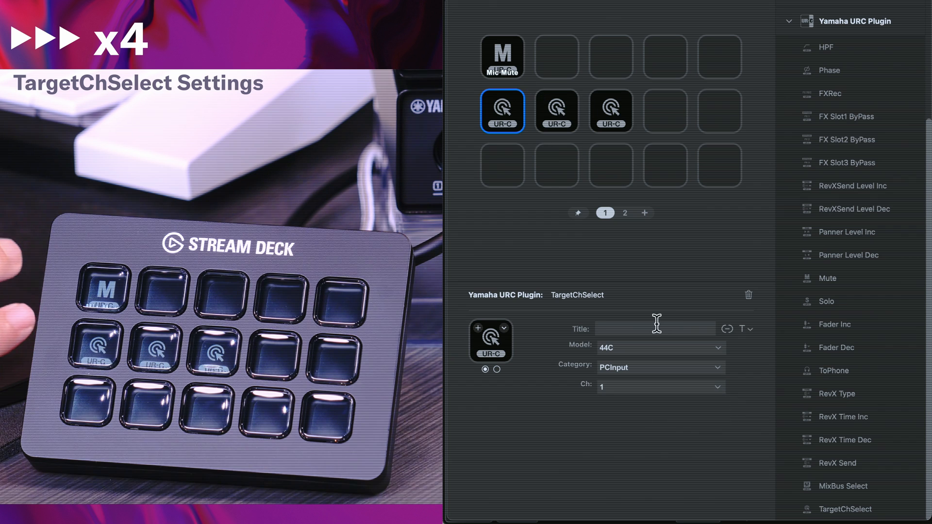
left_click(660, 347)
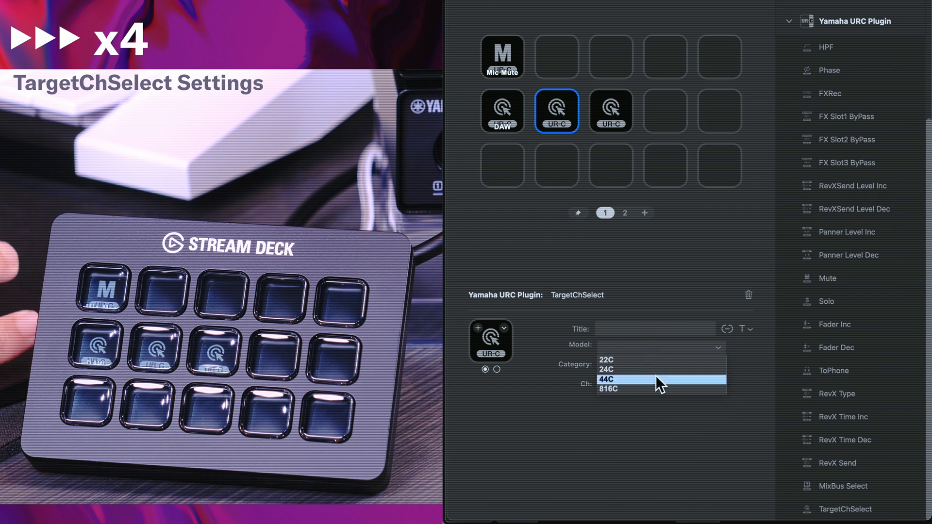
left_click(607, 379)
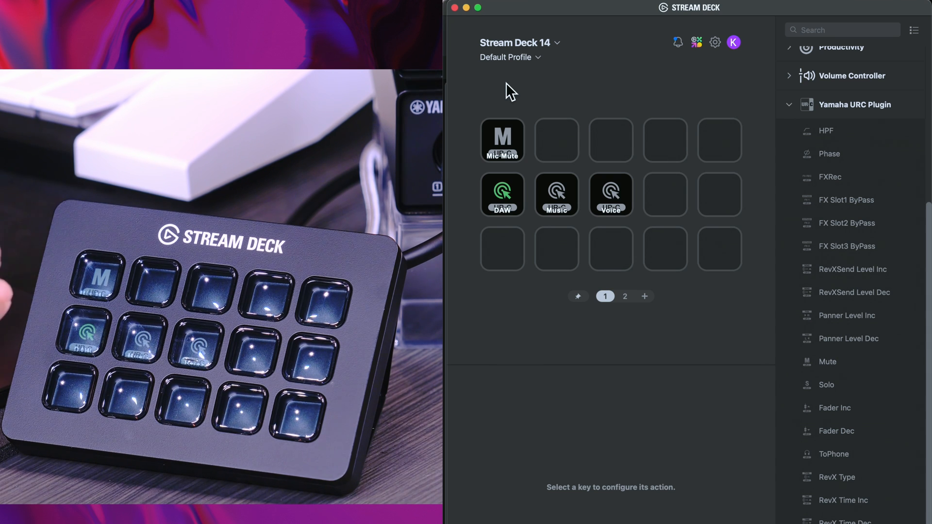
left_click(506, 57)
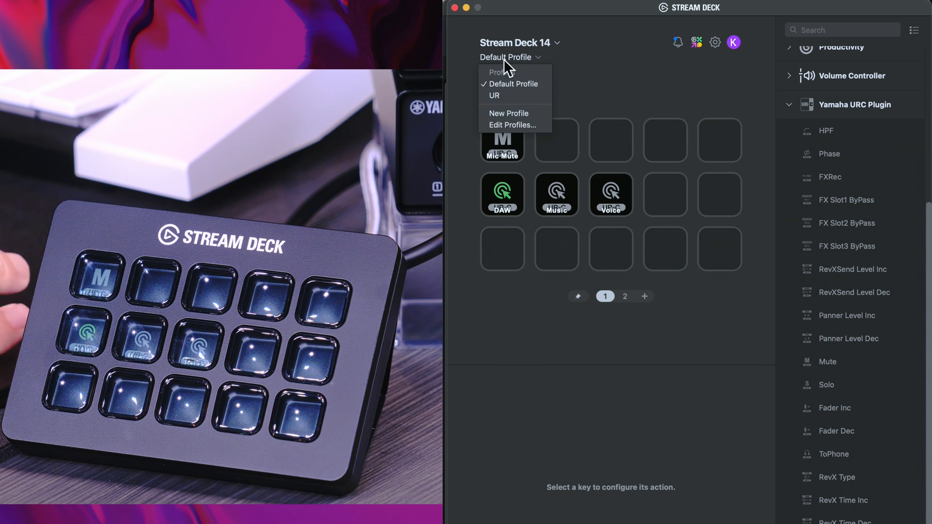
left_click(493, 96)
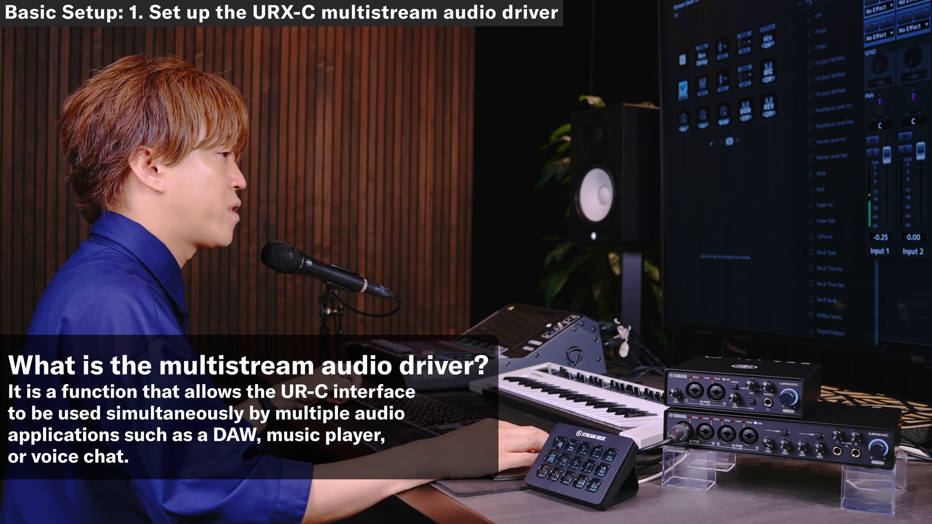
Step: Choose Steinberg UR44C Streaming/Music as the Mac's output from the menu bar Sound icon
left_click(694, 8)
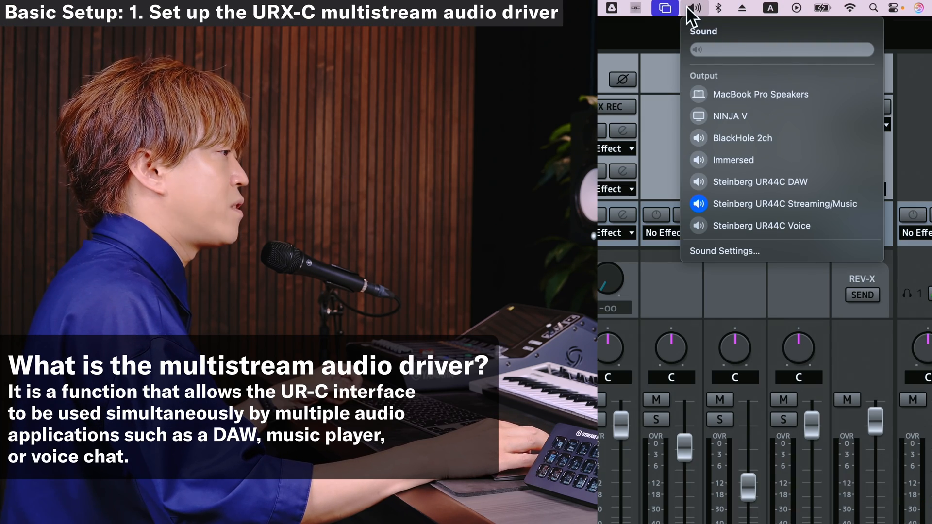
left_click(784, 204)
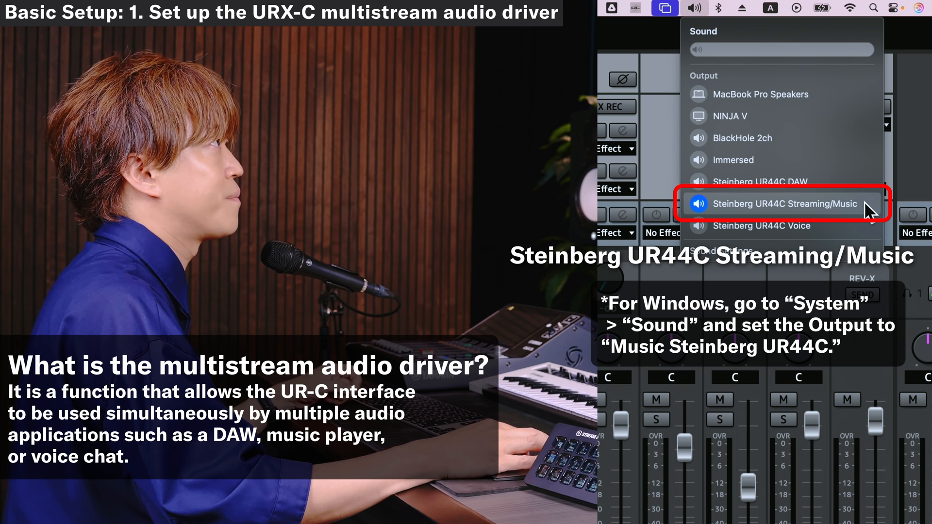
left_click(785, 204)
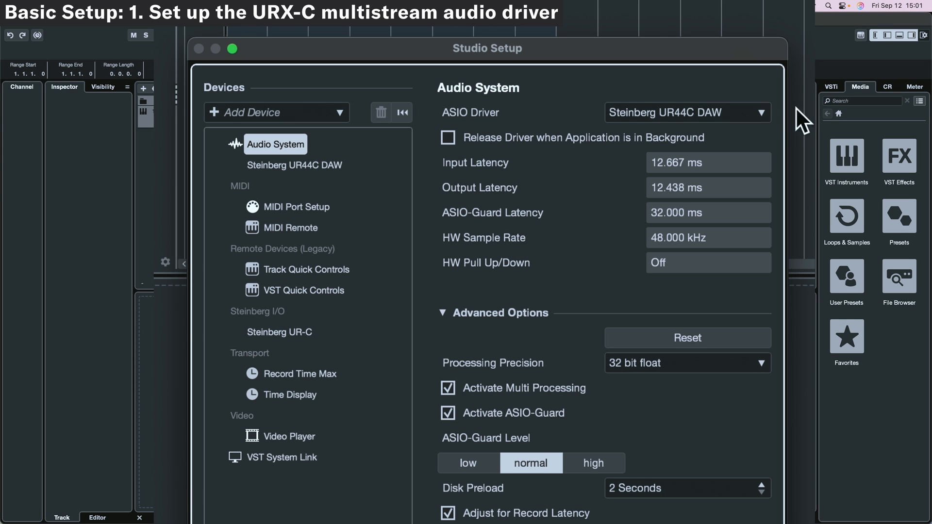
Step: Set Cubase's ASIO driver to Steinberg UR44C DAW
left_click(686, 112)
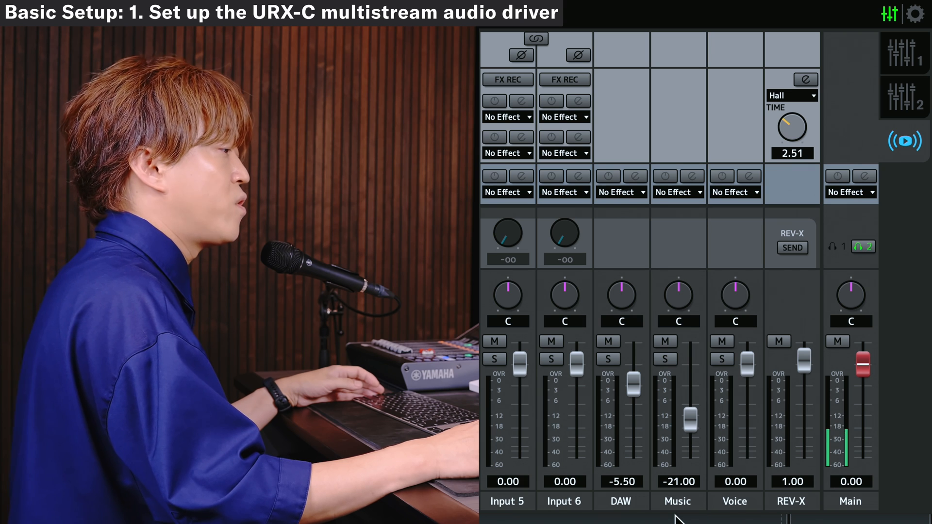
mouse_move(661, 506)
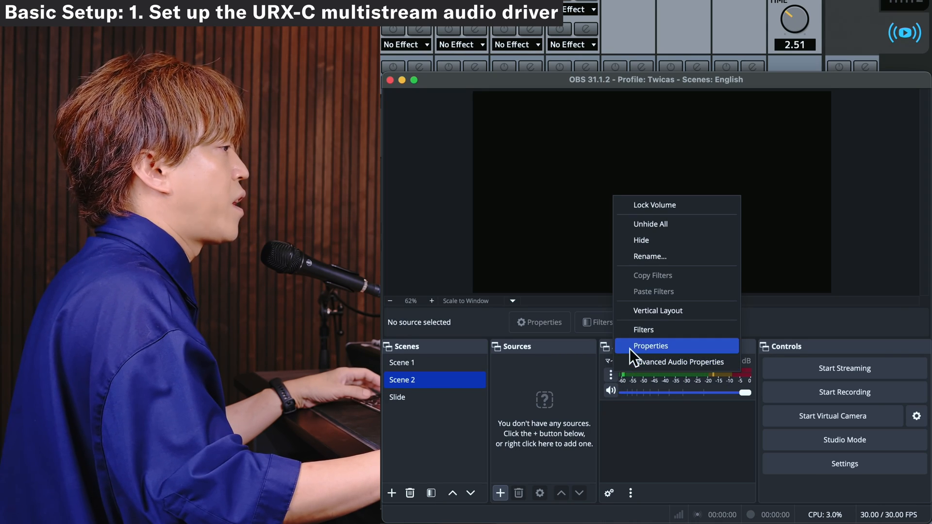
Step: Set the OBS mic source's device to Steinberg UR44C Streaming/Music
left_click(650, 346)
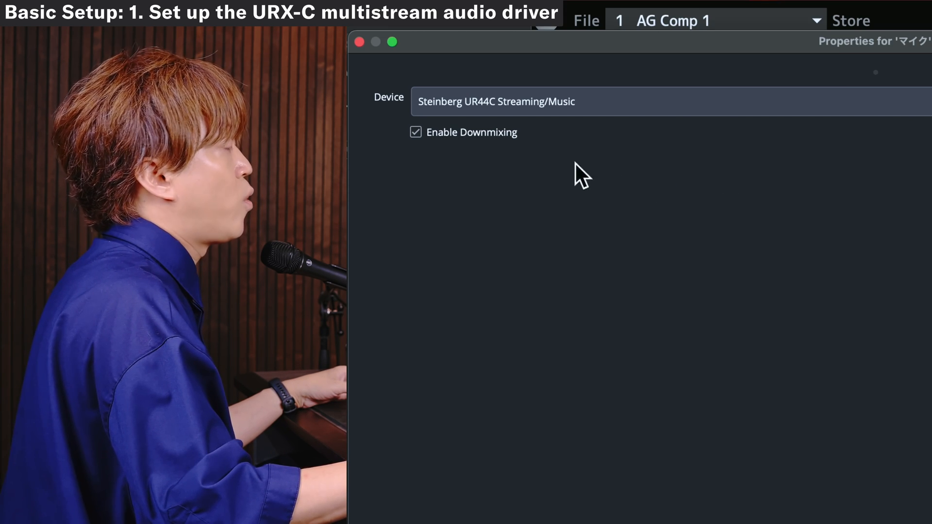
mouse_move(609, 156)
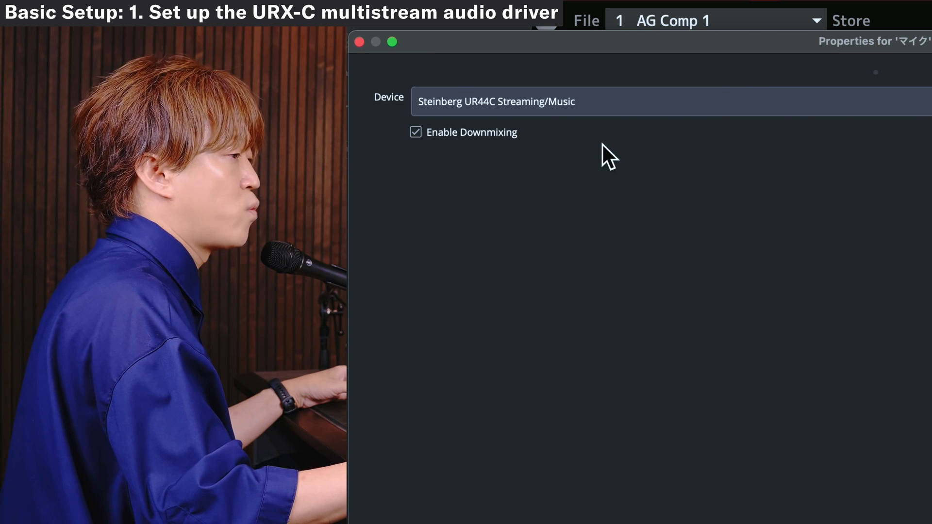
left_click(775, 8)
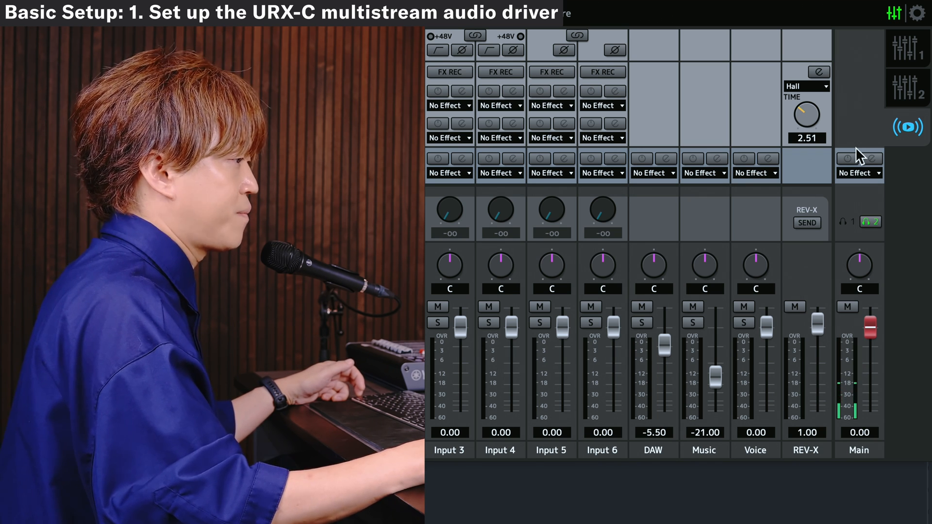
Step: Switch dspMixFx to the Streaming Mix and enable PHONES 2 on its Main channel
left_click(907, 48)
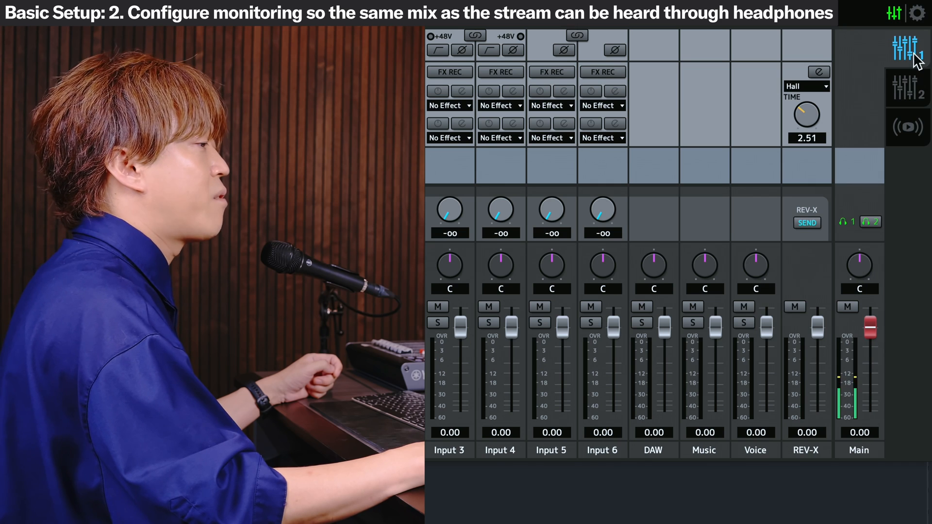
left_click(906, 127)
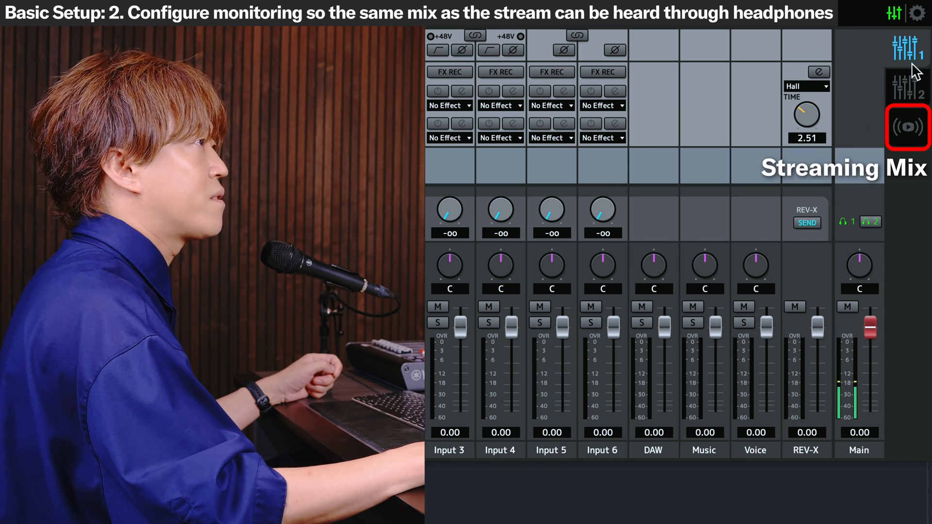
left_click(871, 222)
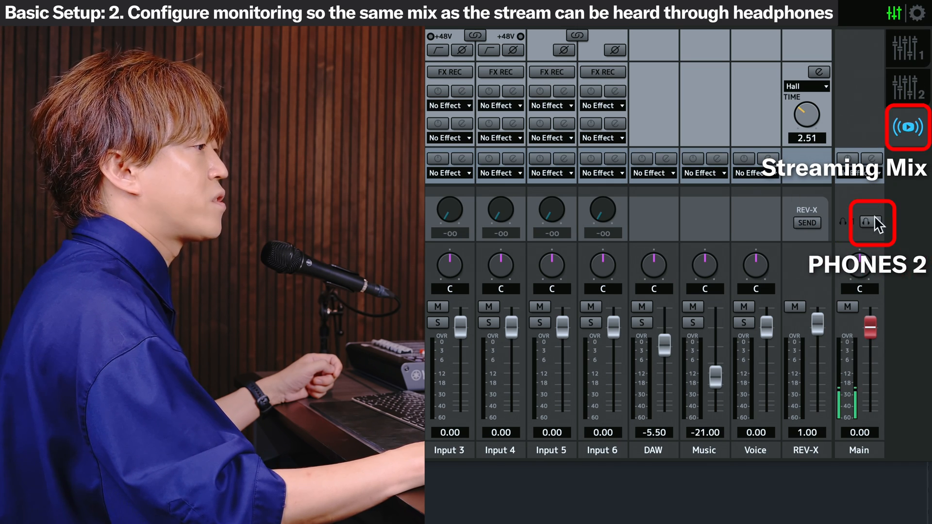
left_click(871, 224)
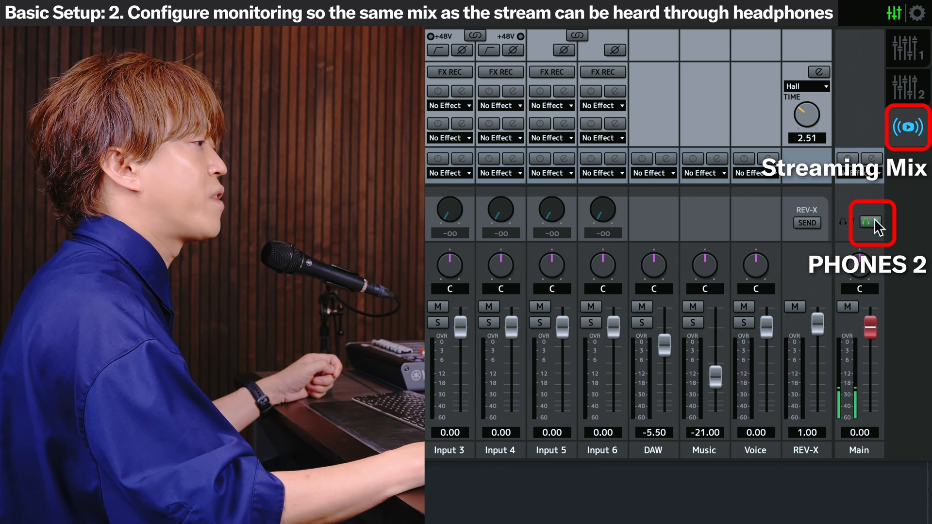
left_click(869, 223)
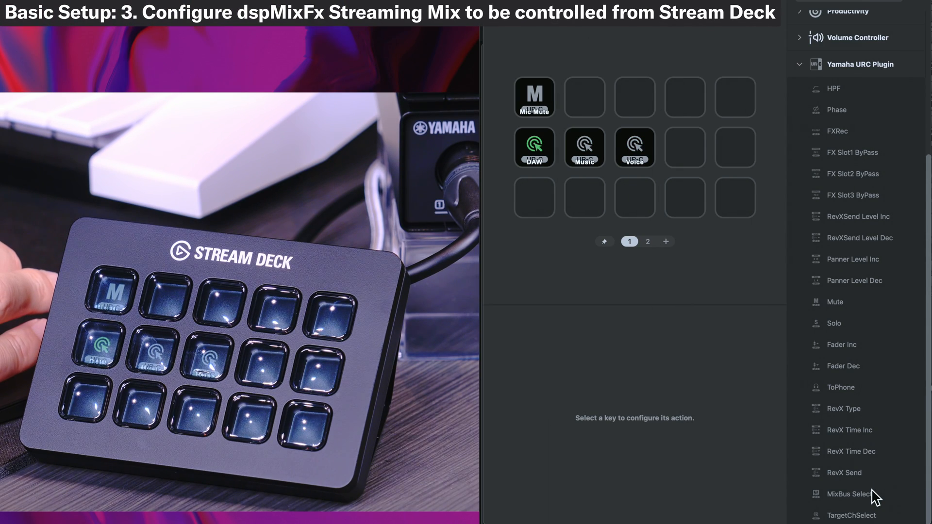
Step: Place MixBus Select on an empty key with model 44C, category PCOutput, channel 1
left_click(534, 198)
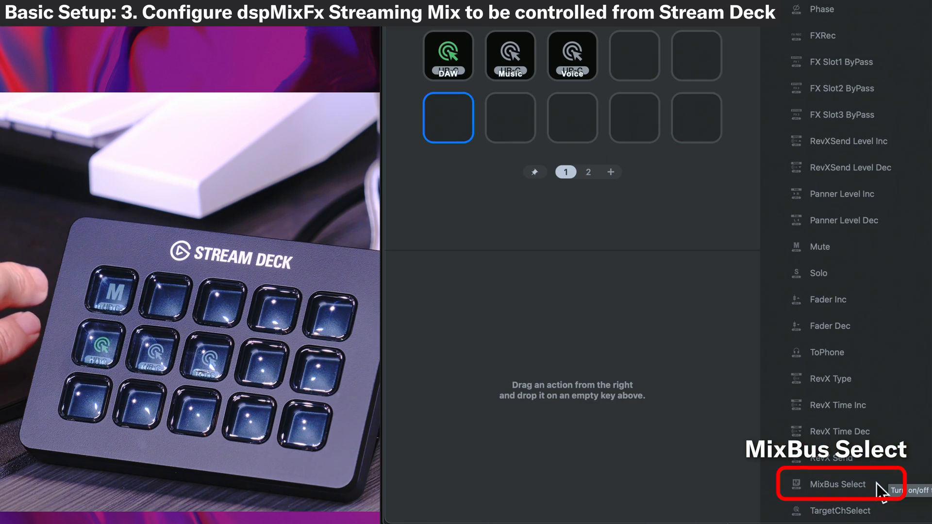
left_click_drag(841, 484, 541, 219)
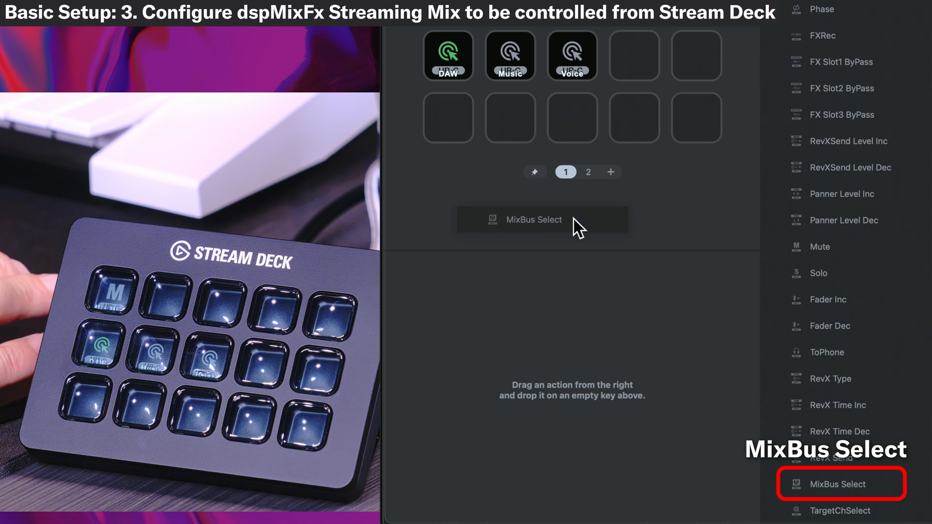
left_click(692, 322)
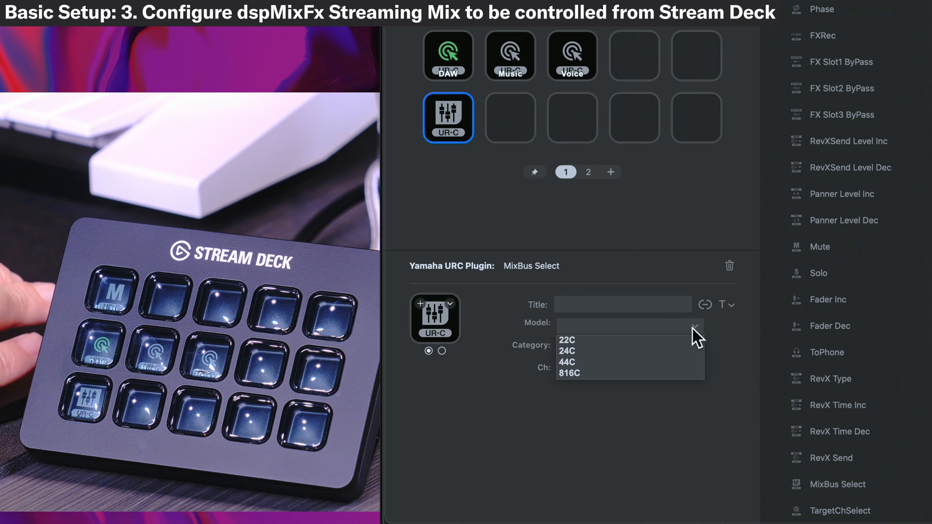
left_click(567, 362)
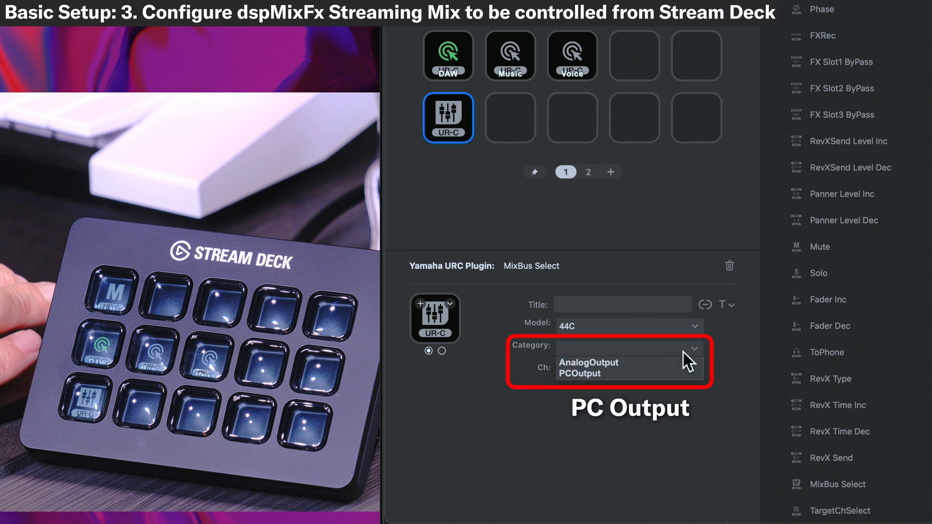
left_click(579, 373)
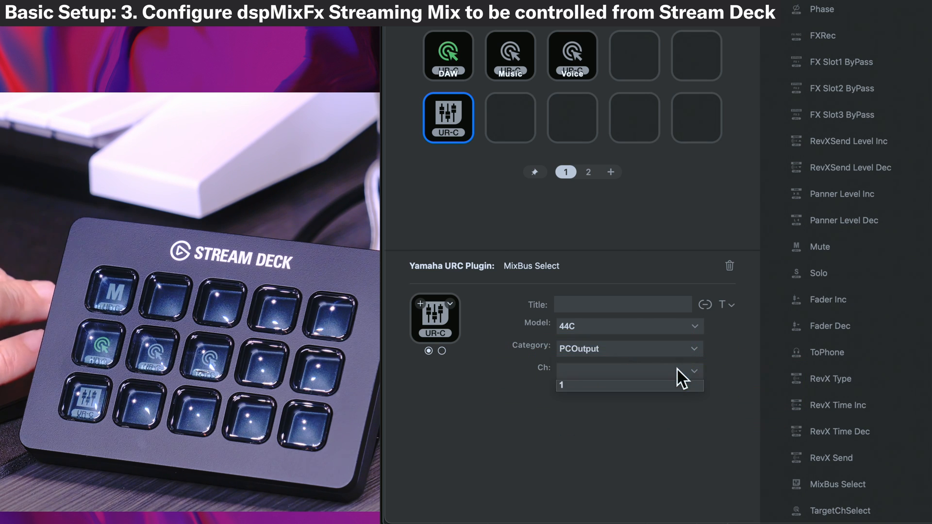
left_click(576, 385)
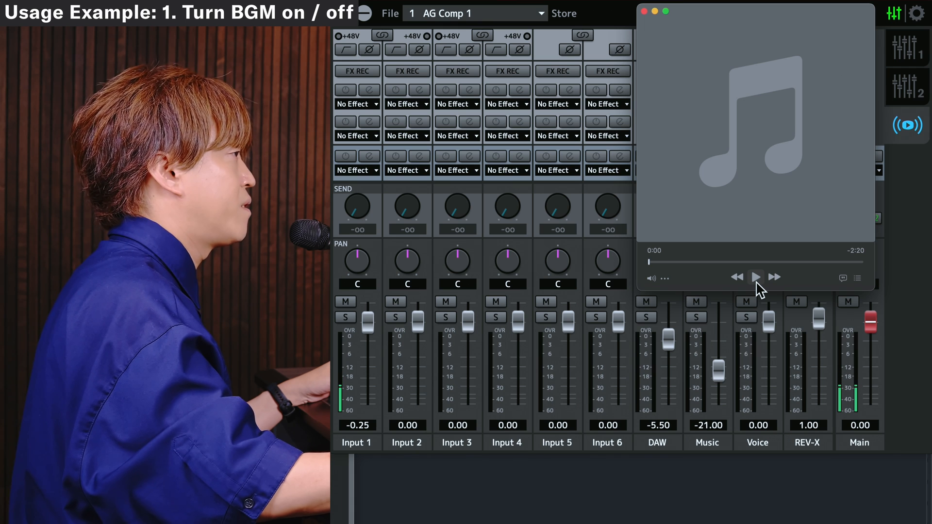
Step: Press Play in the music player to start the background track
left_click(754, 277)
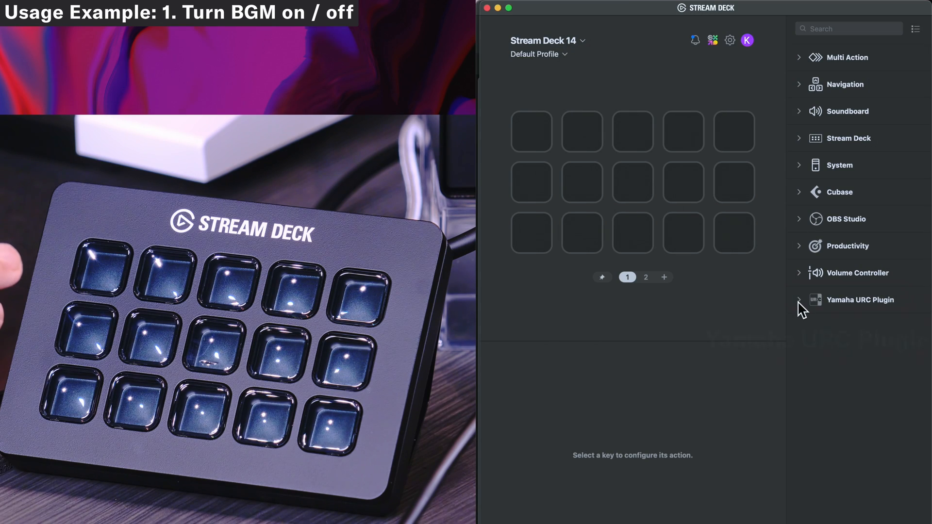
Step: Put a Music-titled Mute action on the first key, set to model 44C and PCInput category
left_click(858, 300)
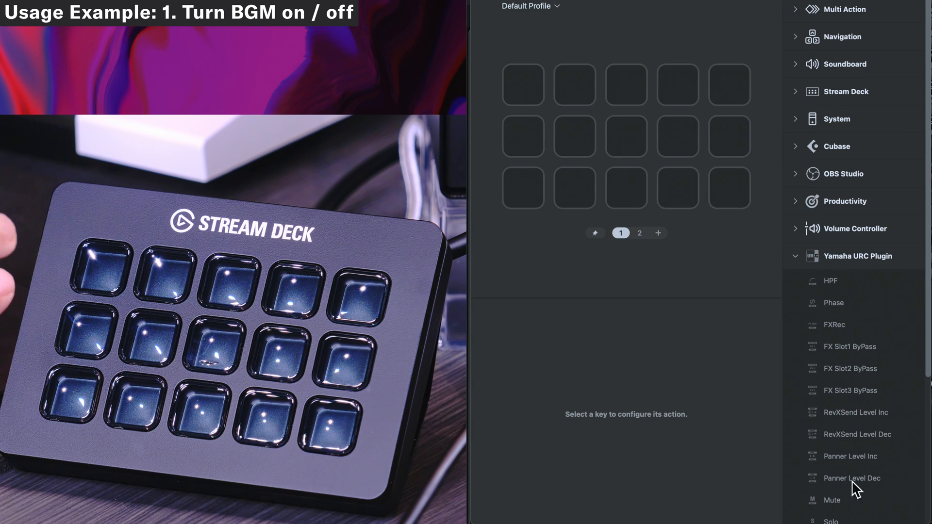
mouse_move(832, 500)
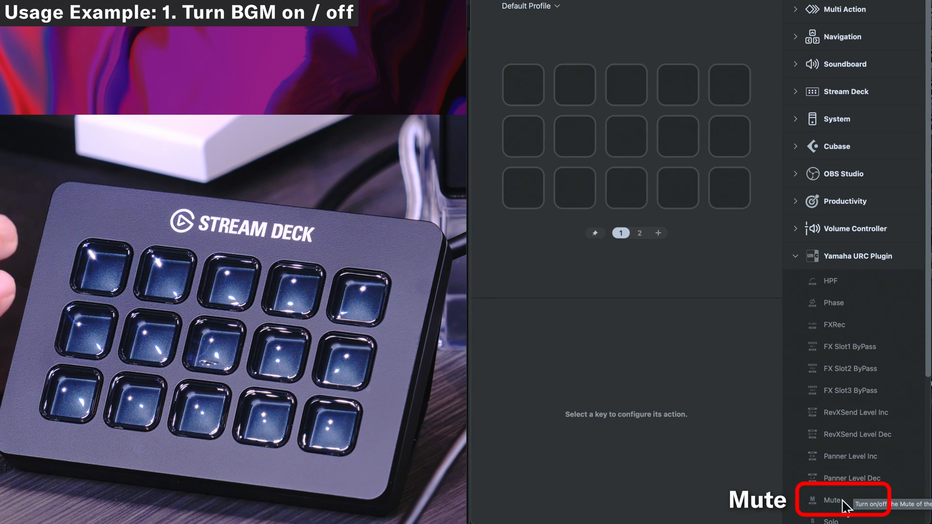
left_click_drag(835, 500, 574, 137)
type("Mus")
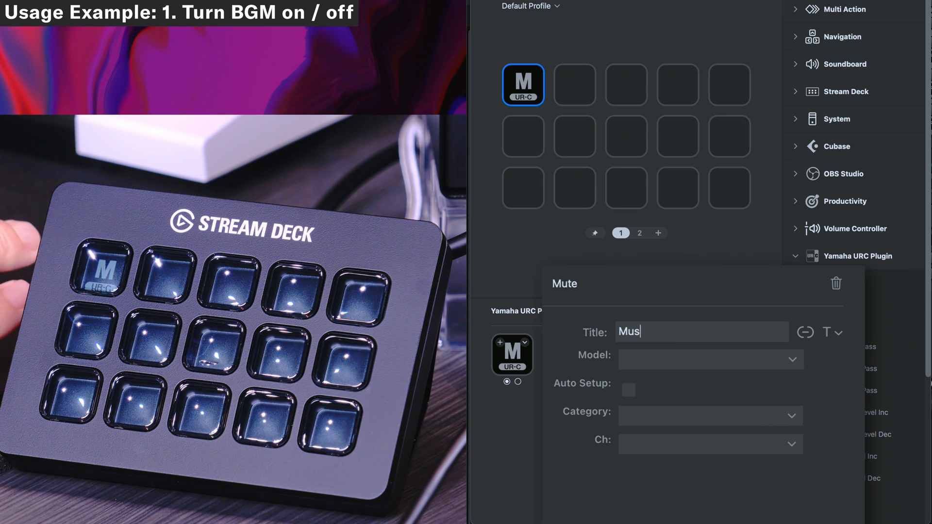
left_click(710, 359)
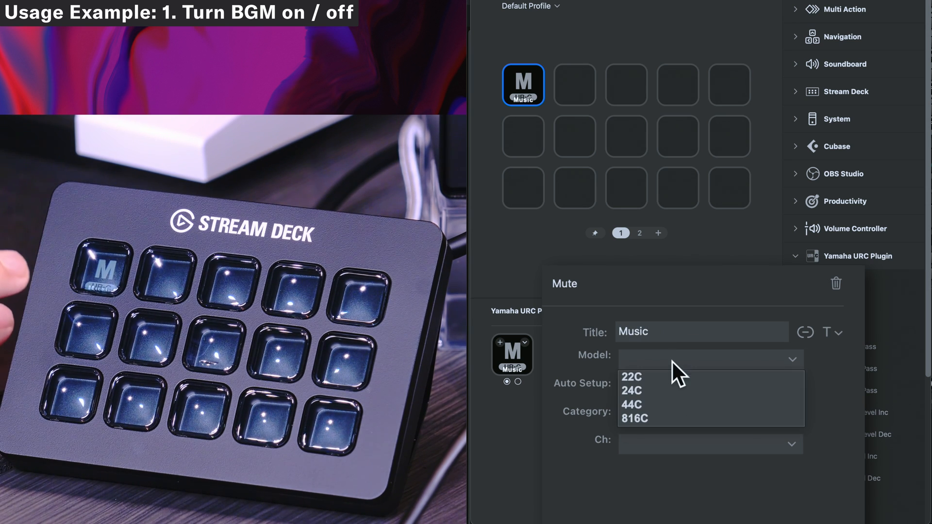
left_click(634, 419)
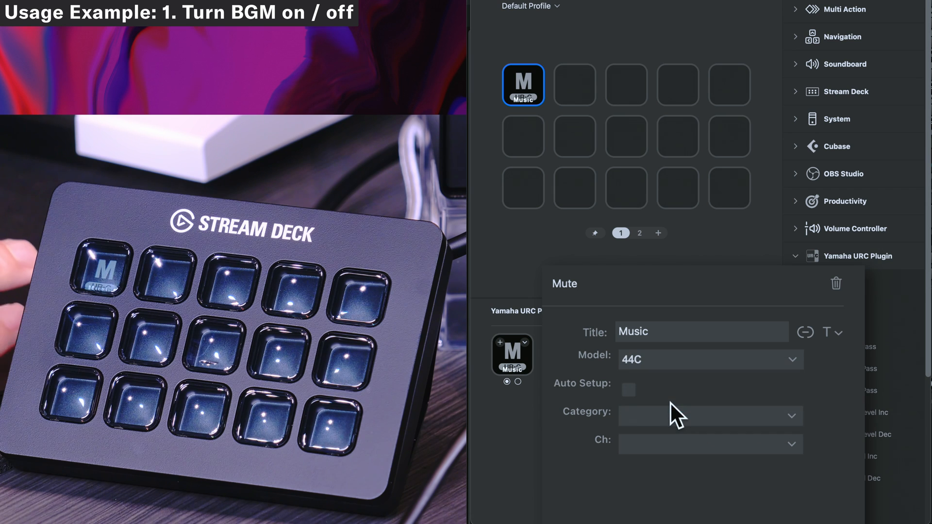
left_click(710, 416)
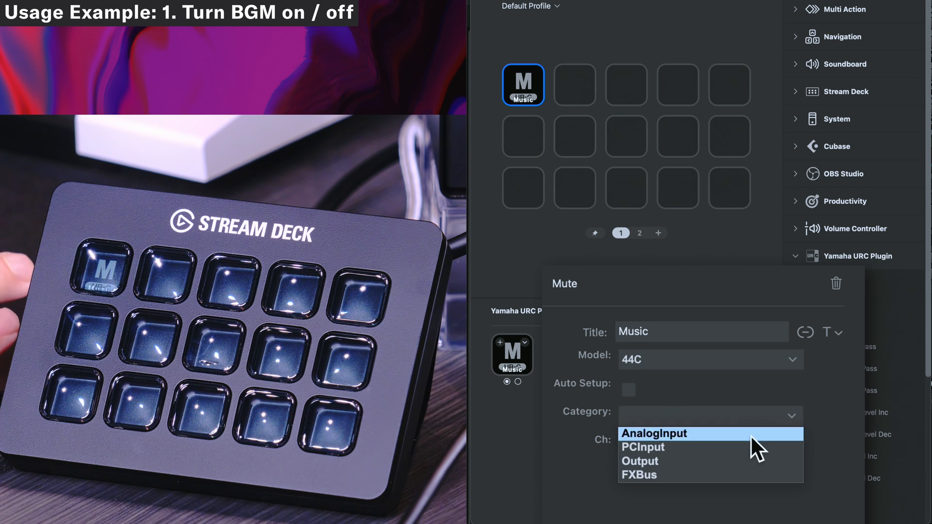
left_click(642, 447)
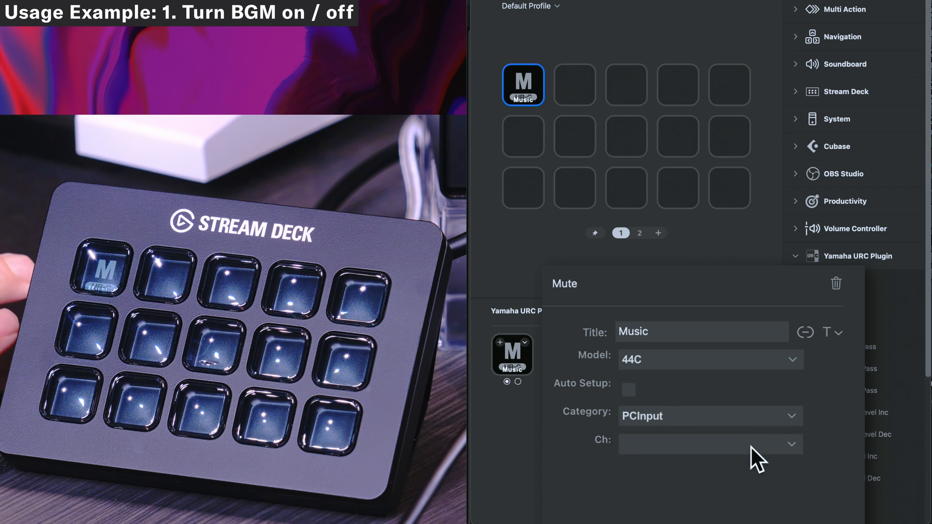
left_click(709, 443)
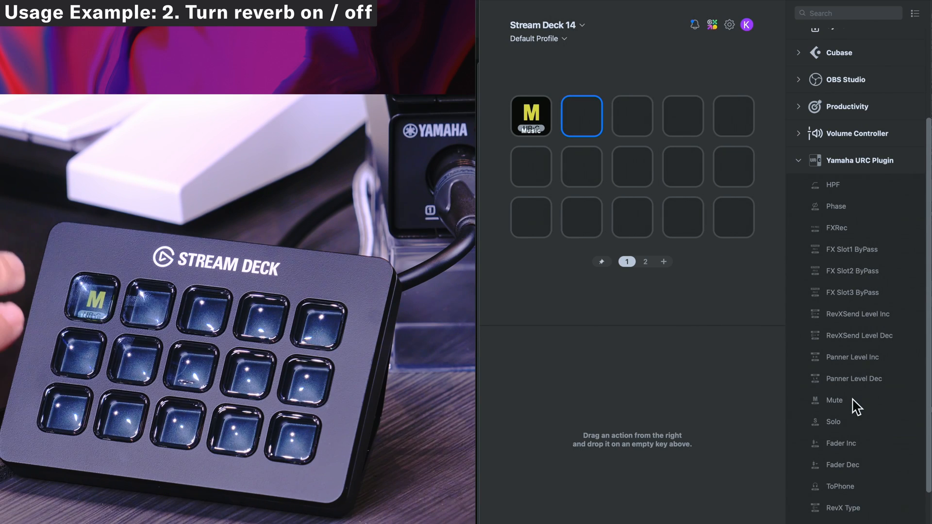
Step: Add a Mute key titled Reverb targeting the 44C's FX Bus category
left_click_drag(833, 400, 581, 116)
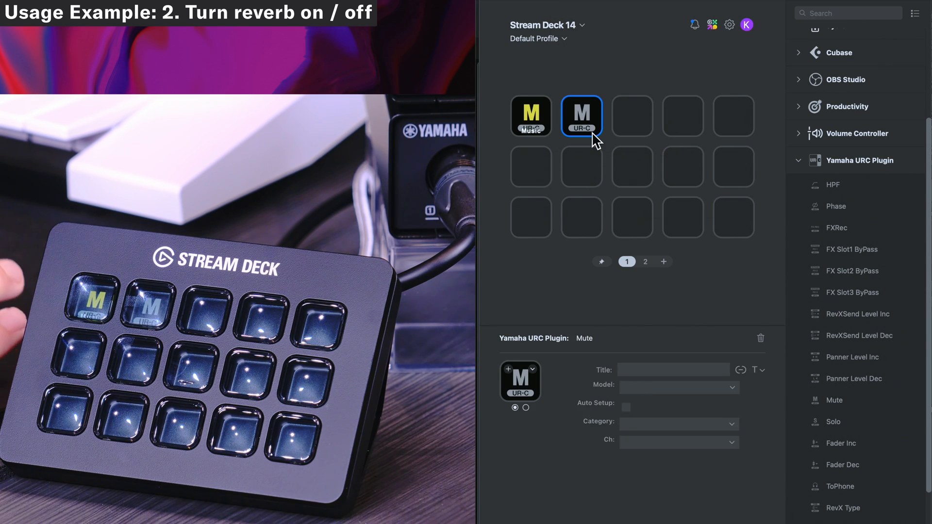
type("Reverb")
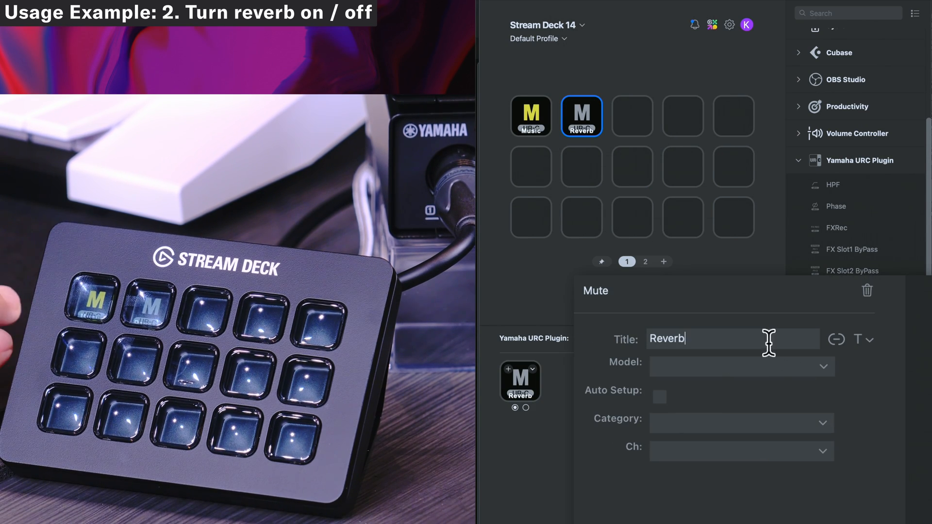
left_click(741, 366)
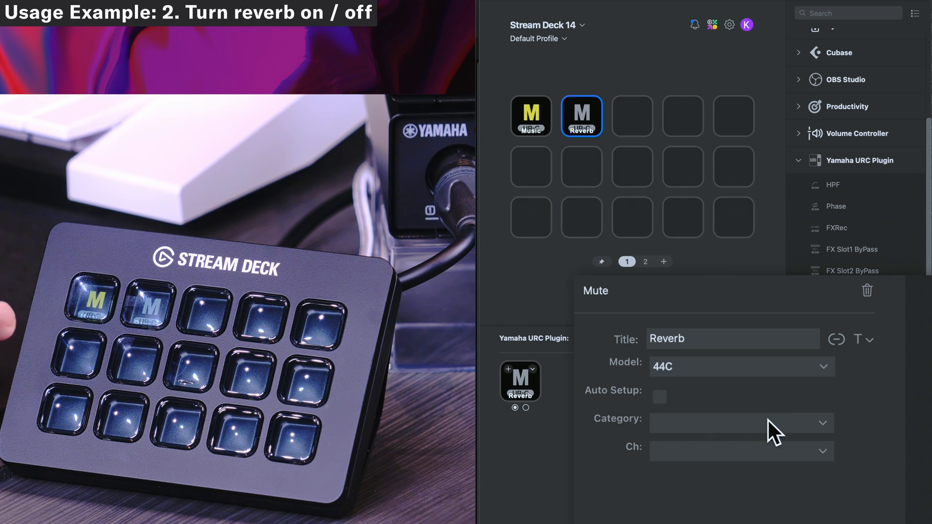
left_click(739, 423)
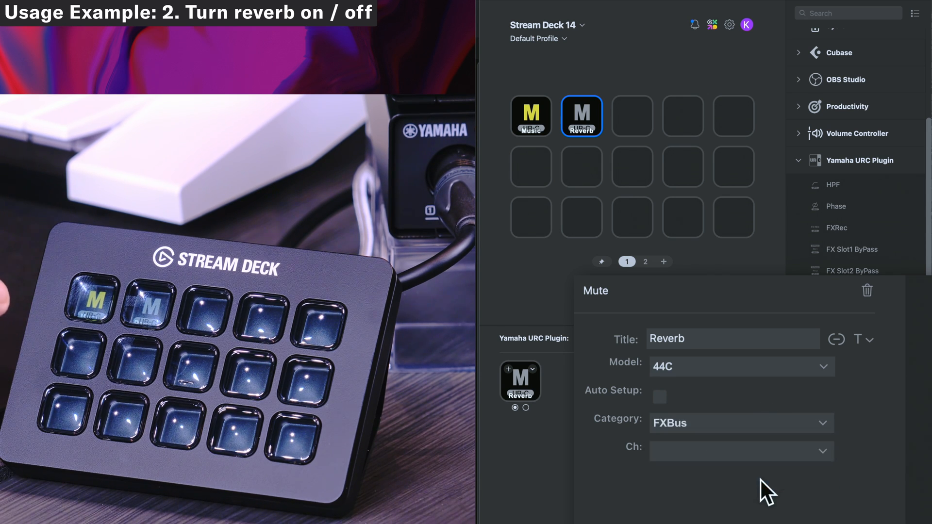
left_click(740, 451)
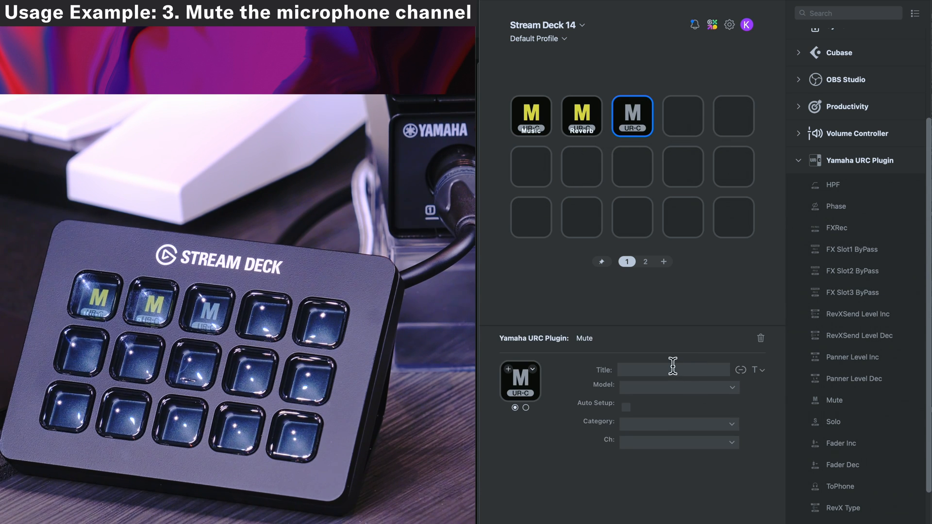
Step: Title the third key Mic Mute and target a 44C AnalogInput channel
left_click(678, 387)
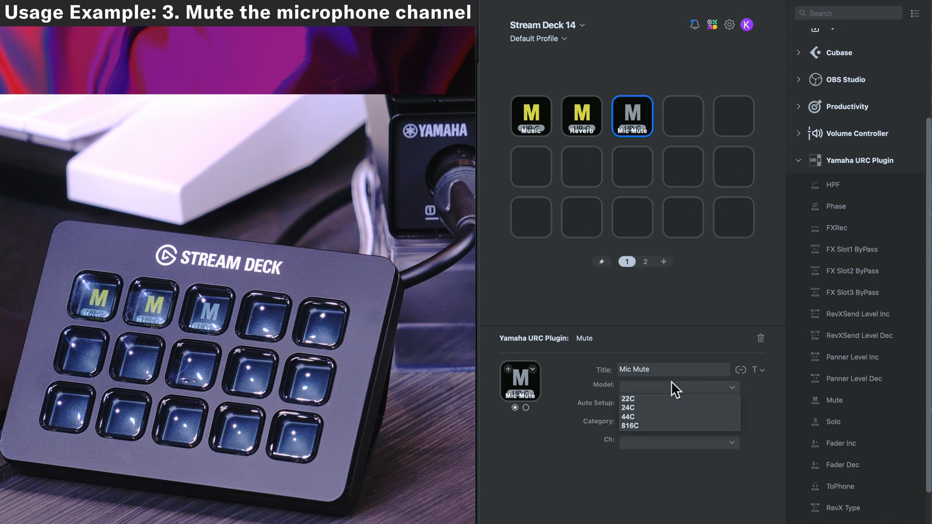
left_click(628, 417)
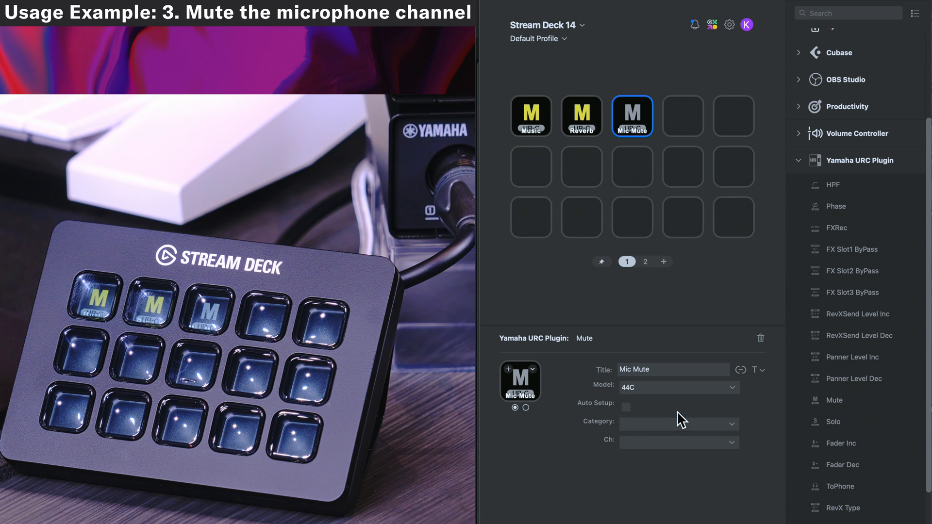
left_click(677, 442)
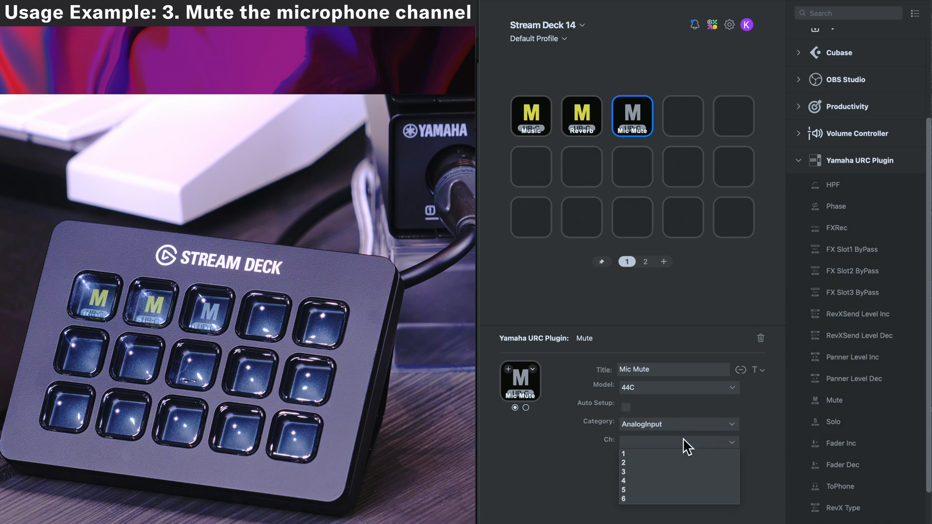
left_click(623, 454)
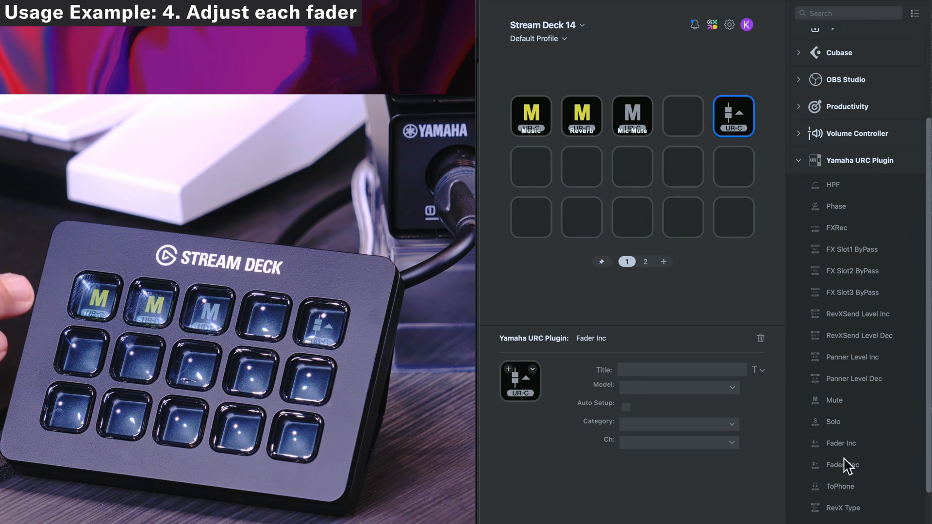
Step: Configure the Fader Inc key for the 44C model and its AnalogInput category
left_click(733, 387)
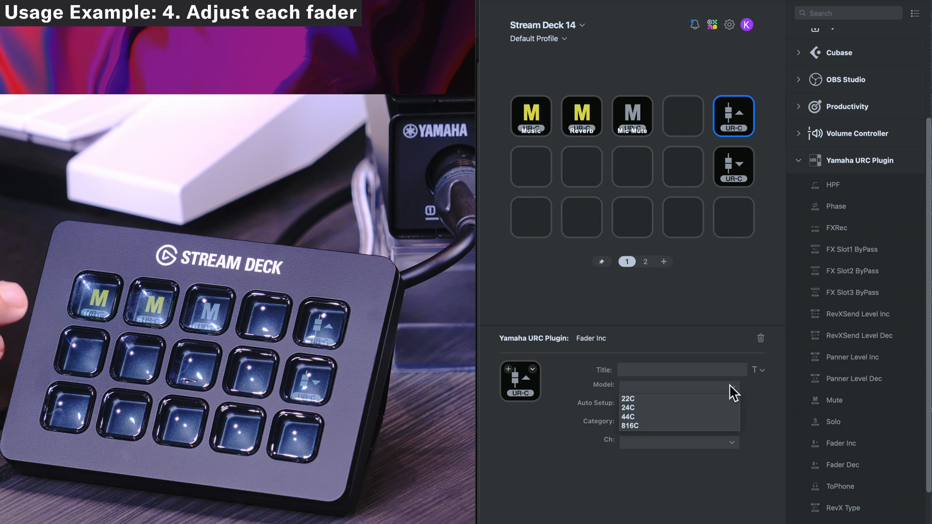
left_click(628, 416)
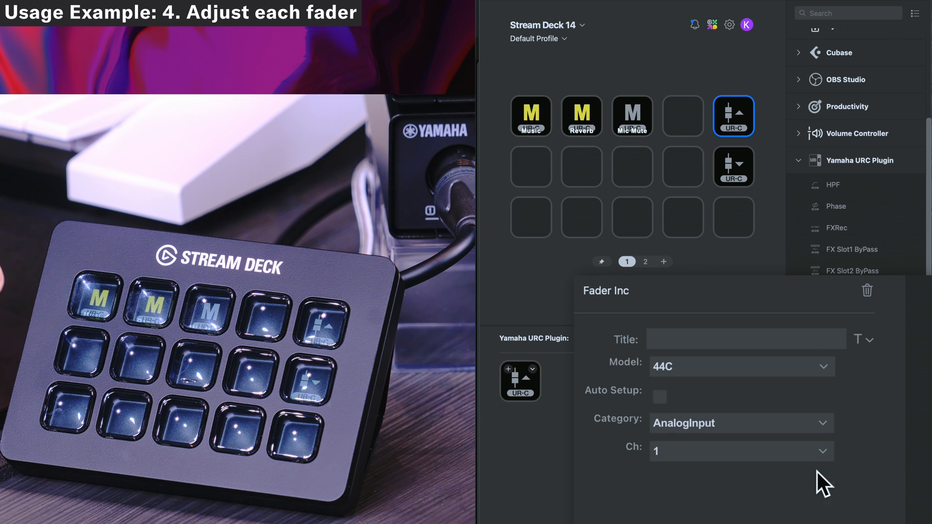
left_click(740, 423)
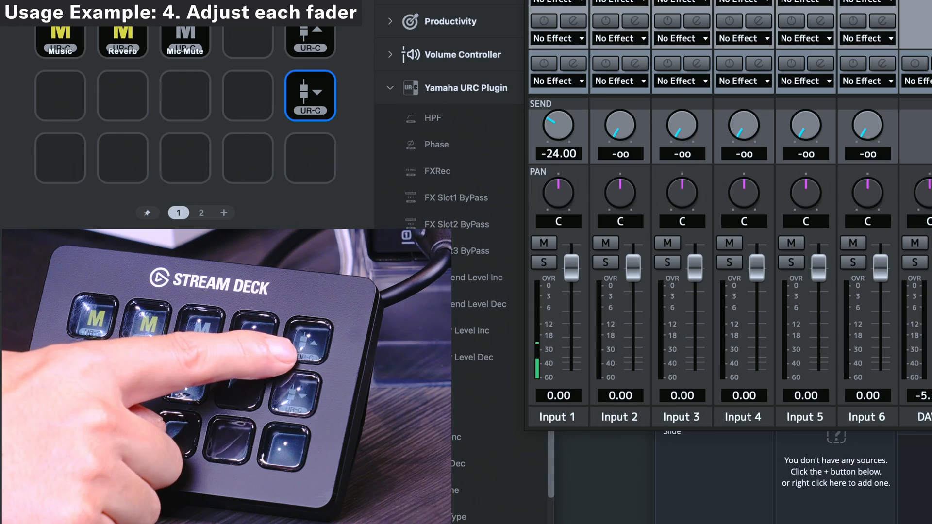
Step: Raise the Input 1 fader in dspMixFx to a level of 2.25
left_click(308, 333)
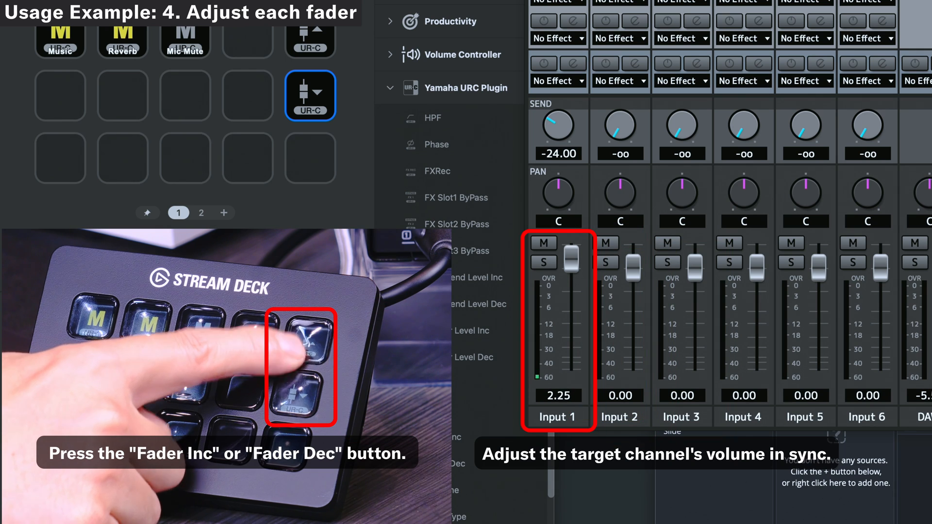
left_click(308, 343)
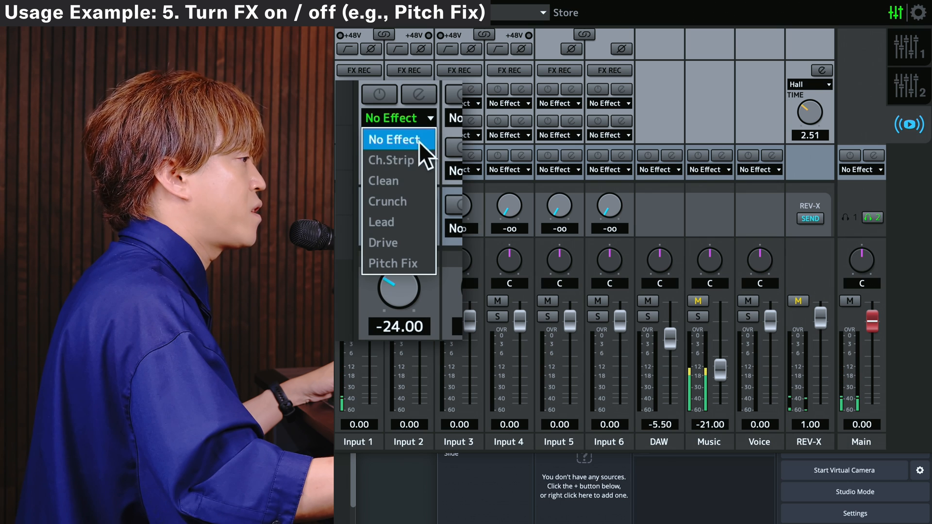
mouse_move(393, 263)
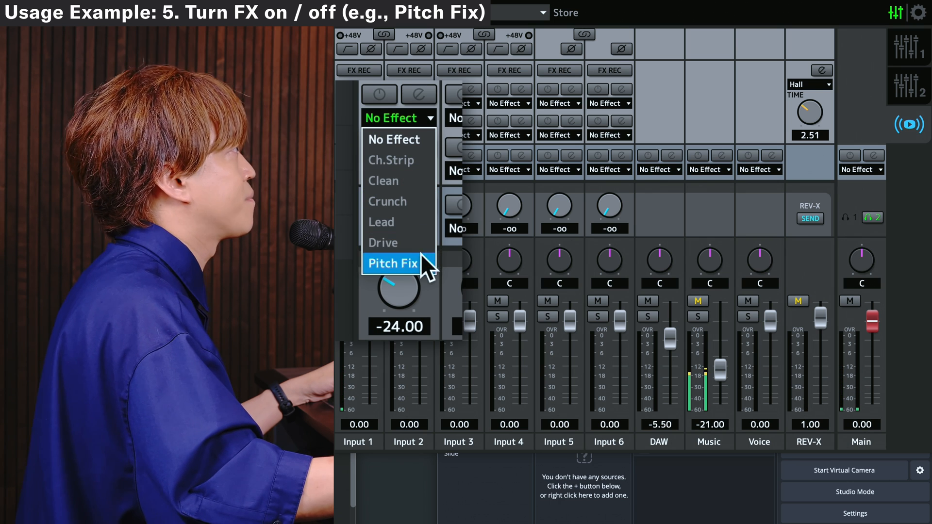
Step: Load Pitch Fix into Input 1's first effect slot
left_click(392, 263)
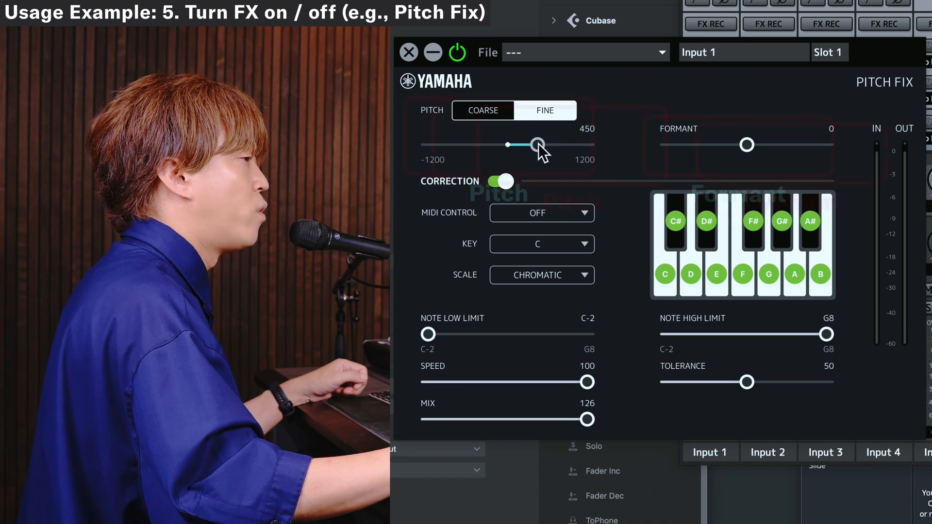